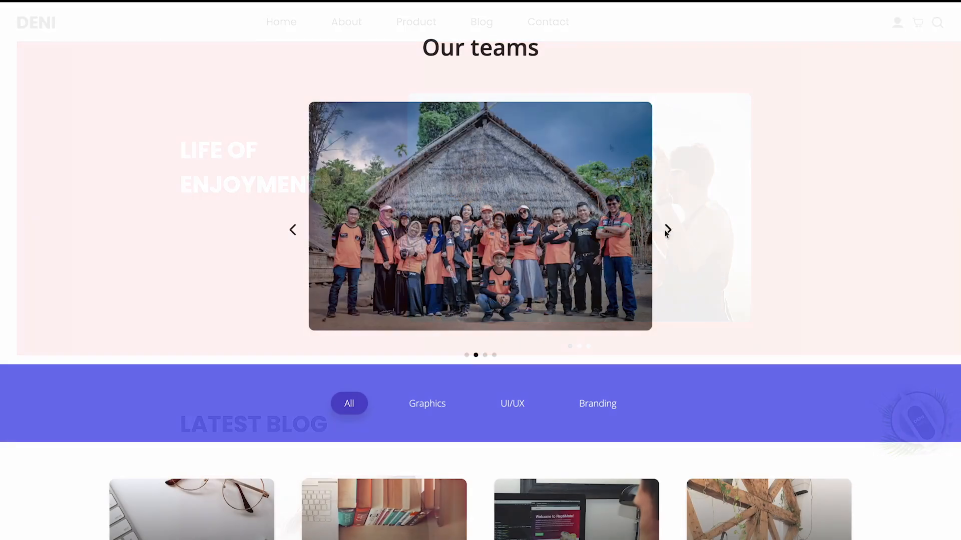
View a sample team carousel, then scroll the catalog and create a new Image Carousel.
click(667, 229)
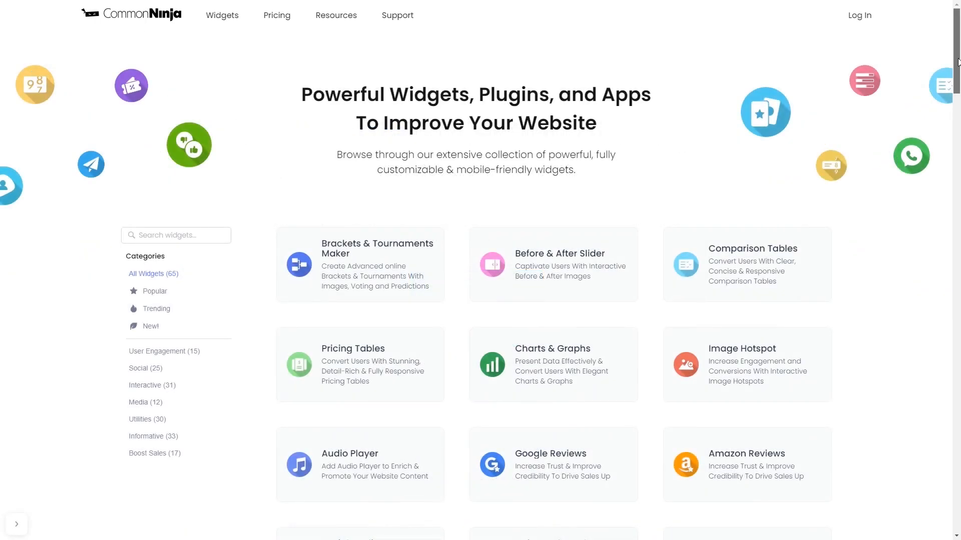
scroll(down, 3)
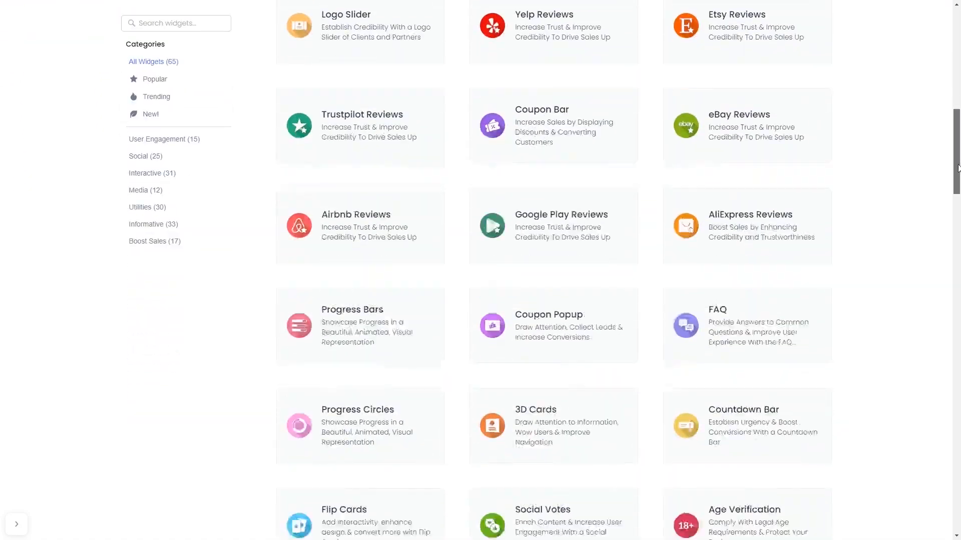
scroll(down, 3)
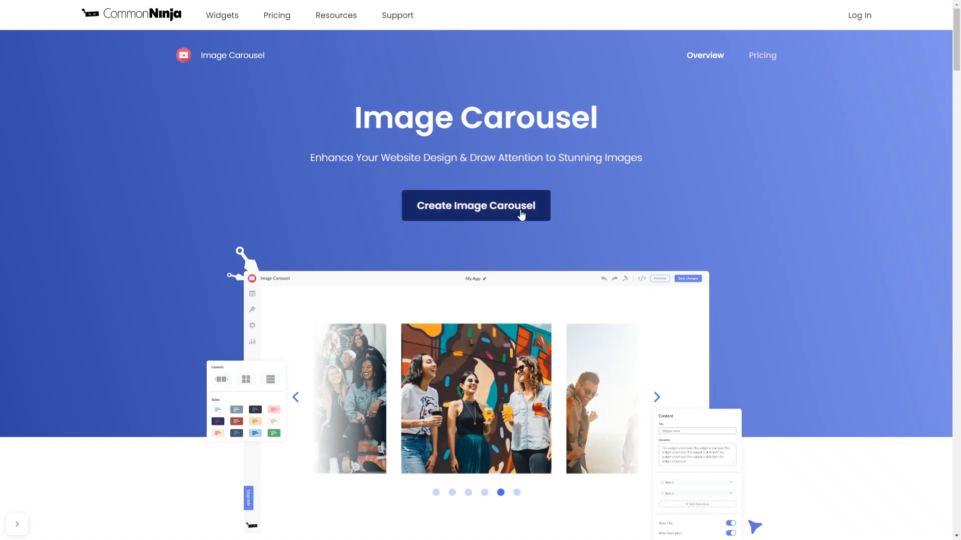
click(475, 205)
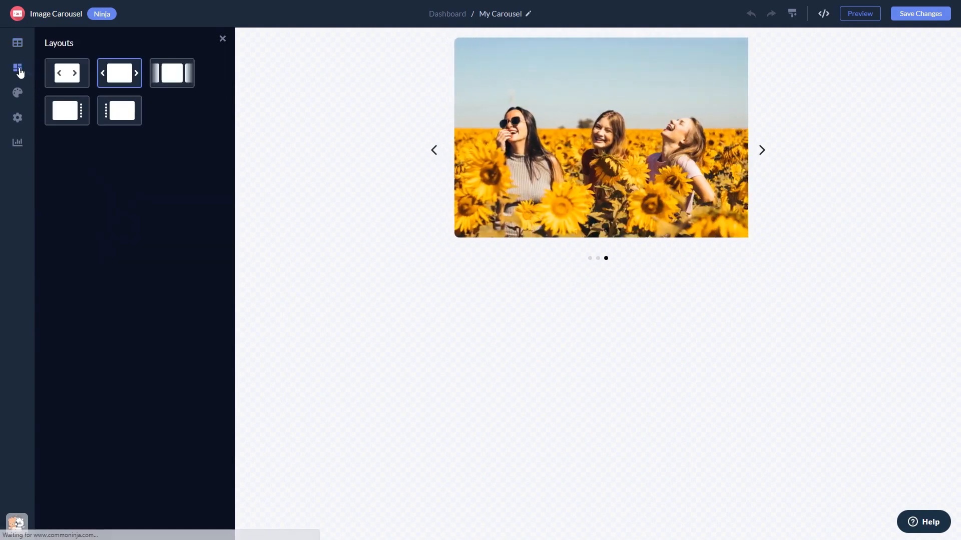
Try the partial-neighbouring-slides layout, then switch to the vertical pagination layout.
click(172, 73)
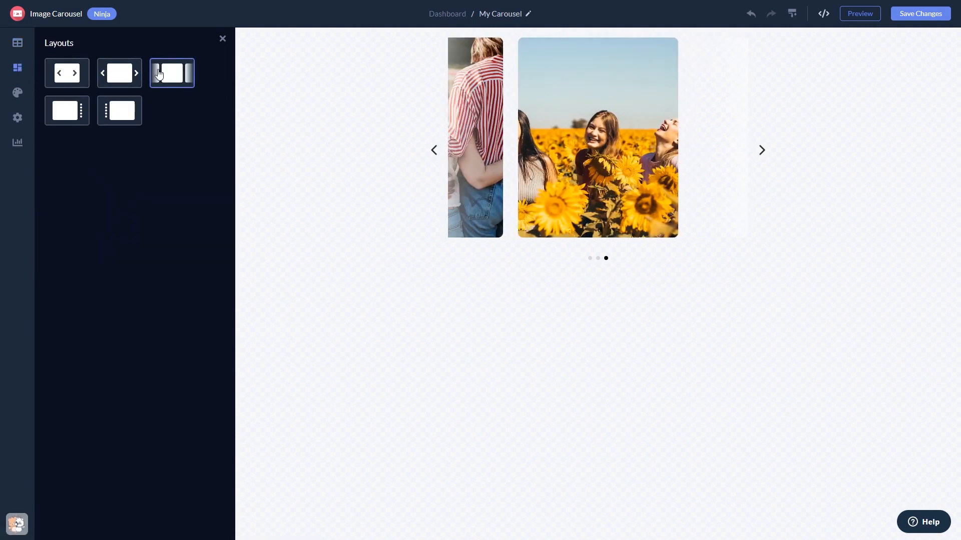
click(119, 111)
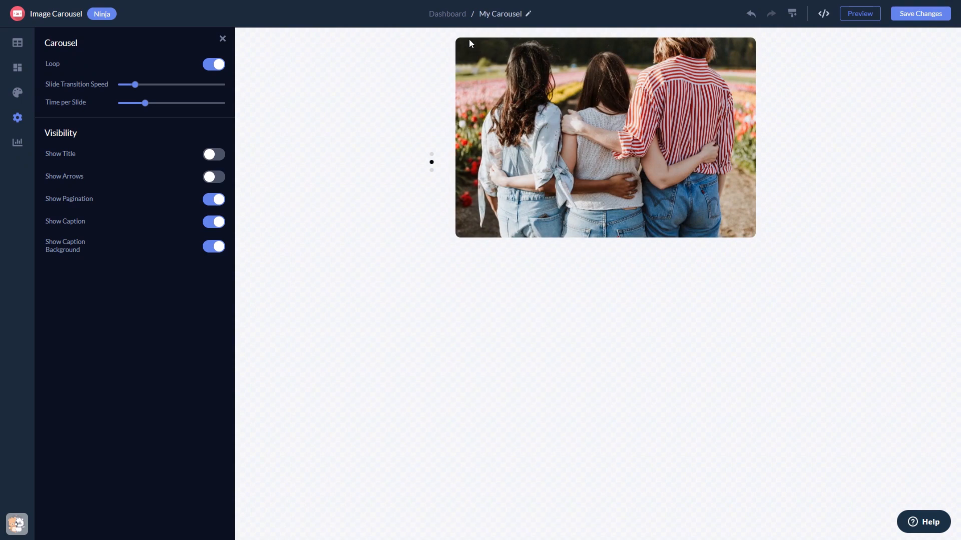
mouse_move(447, 14)
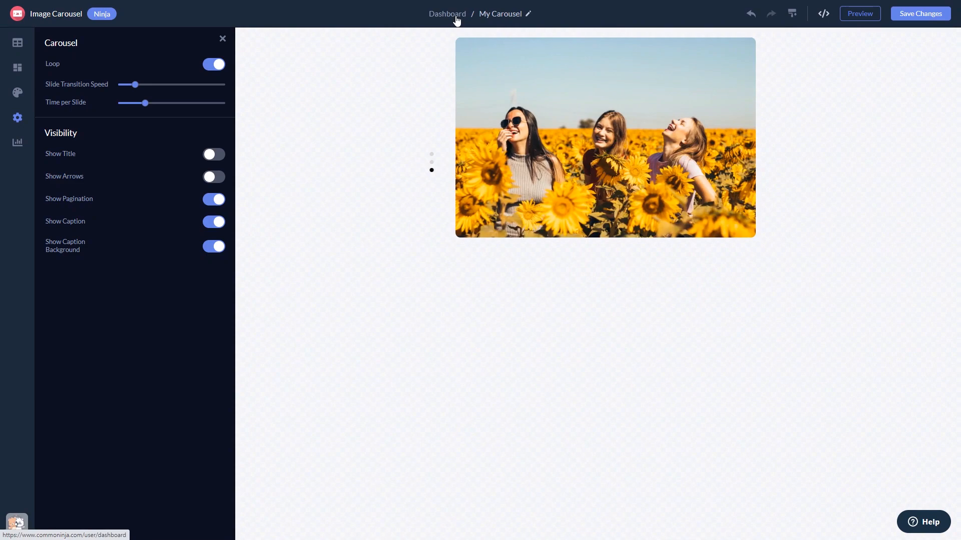
Copy the carousel's installation code from the dashboard's Add to site window, then close it.
click(447, 13)
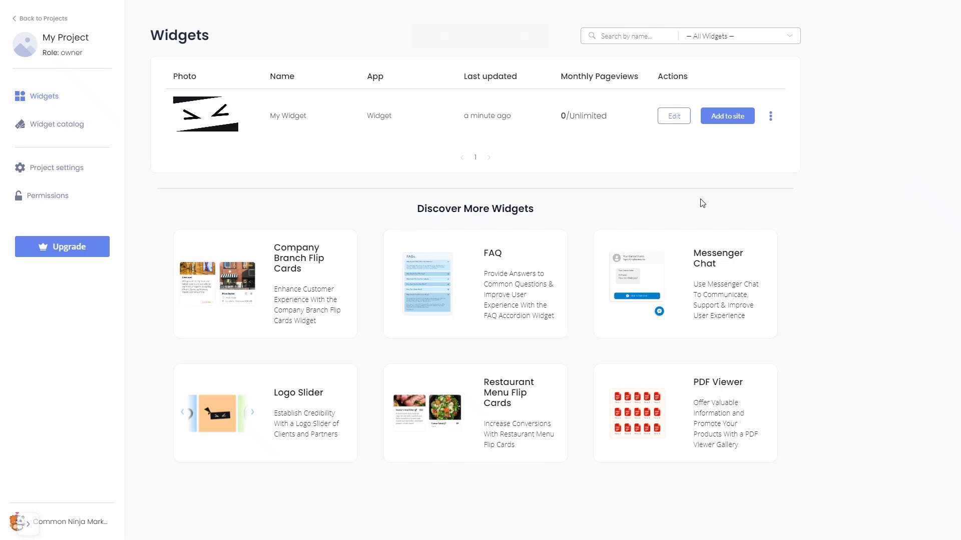
mouse_move(724, 159)
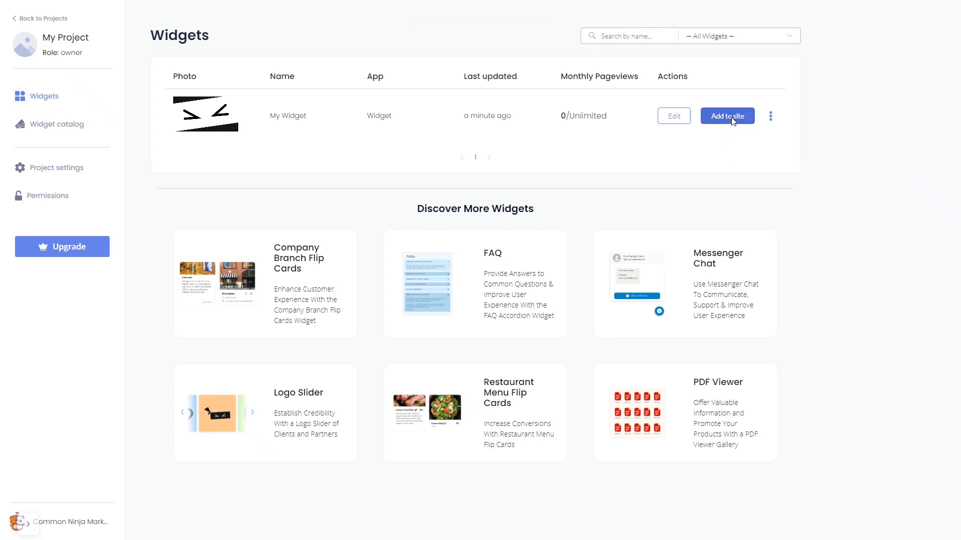
click(727, 116)
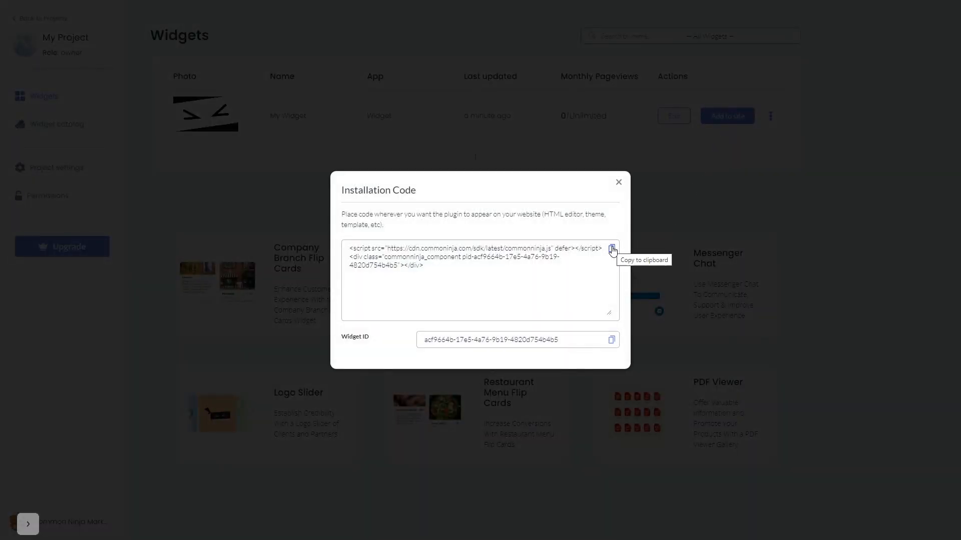
click(612, 250)
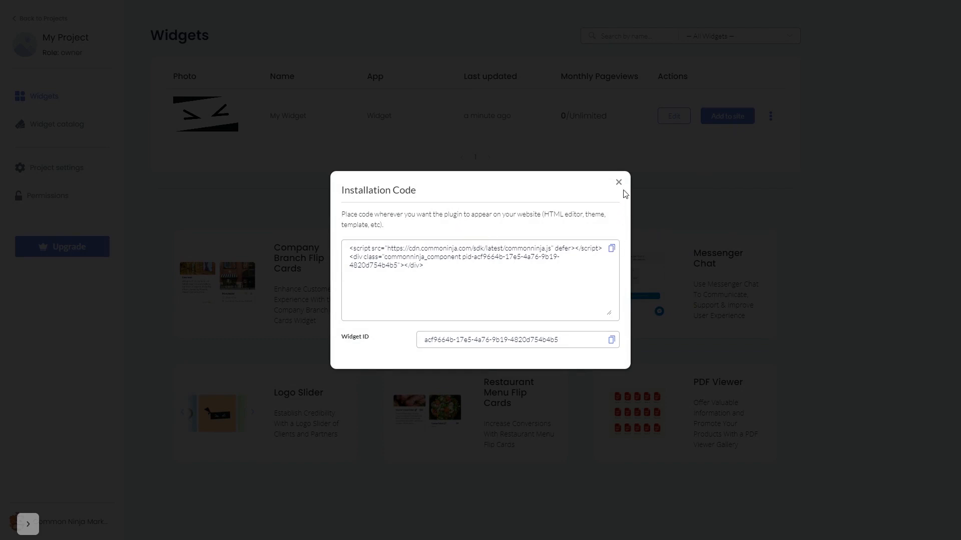
click(619, 182)
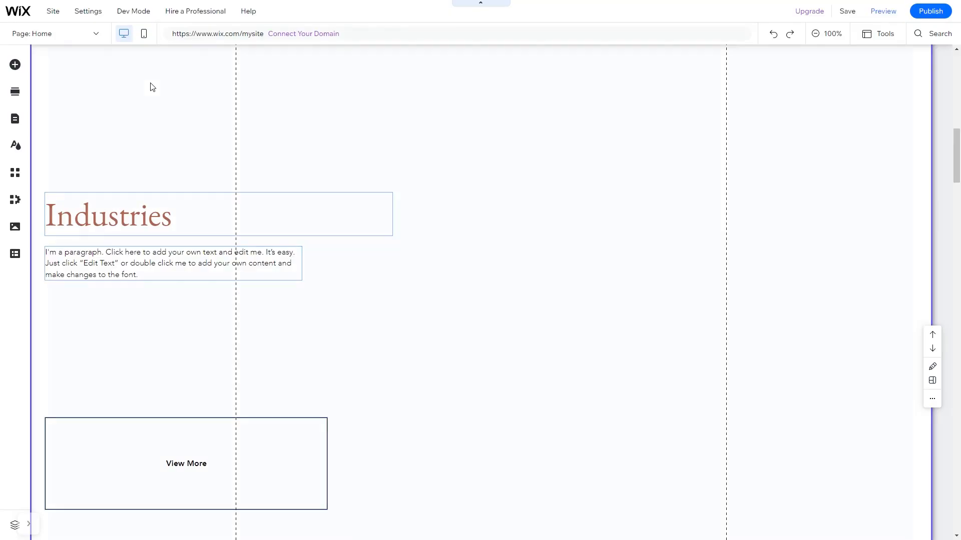
mouse_move(14, 65)
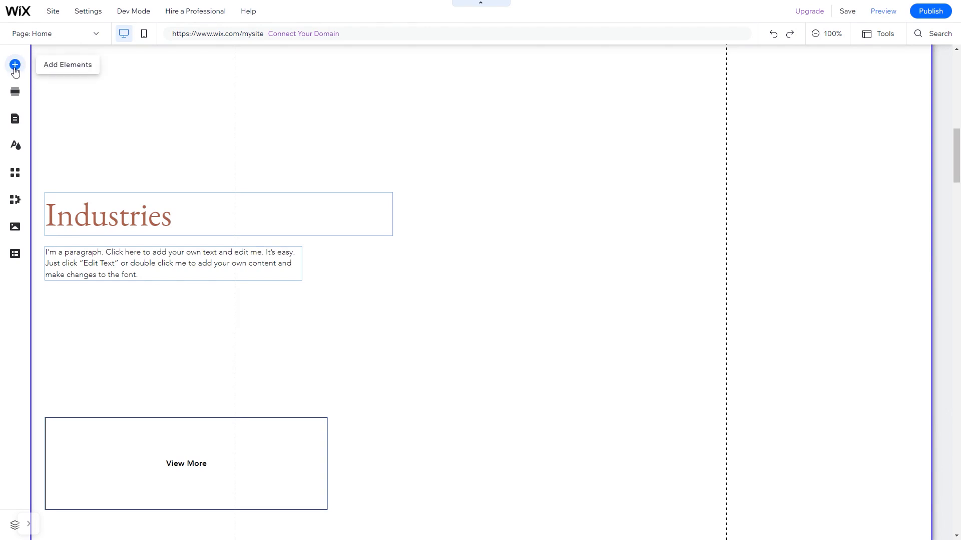
Place an Embed HTML element from Add Elements > Embed Code onto the home page.
click(15, 65)
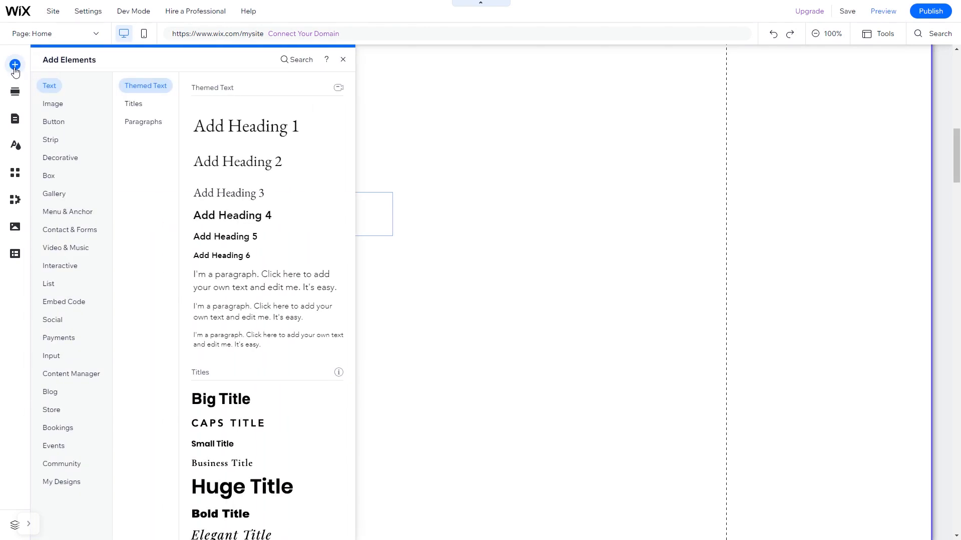
click(63, 301)
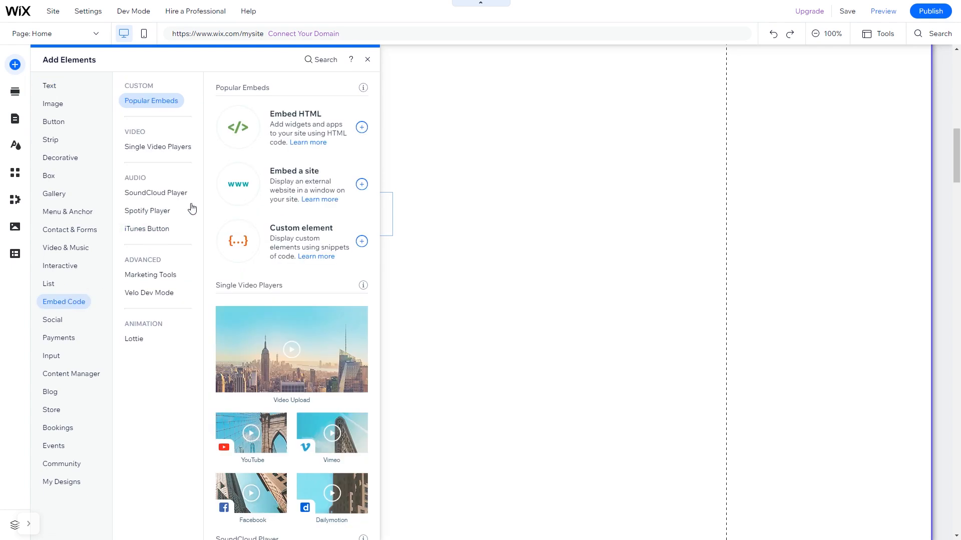
mouse_move(282, 127)
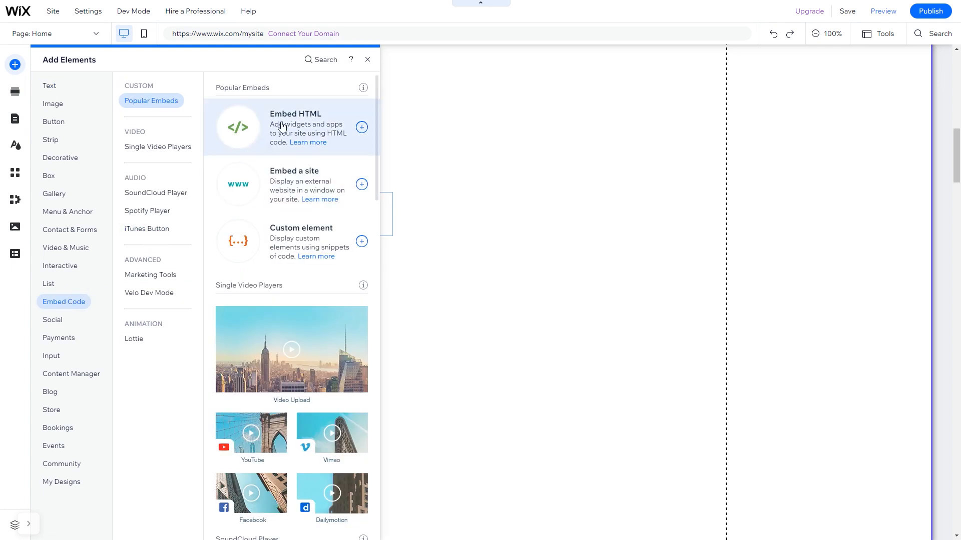
click(361, 128)
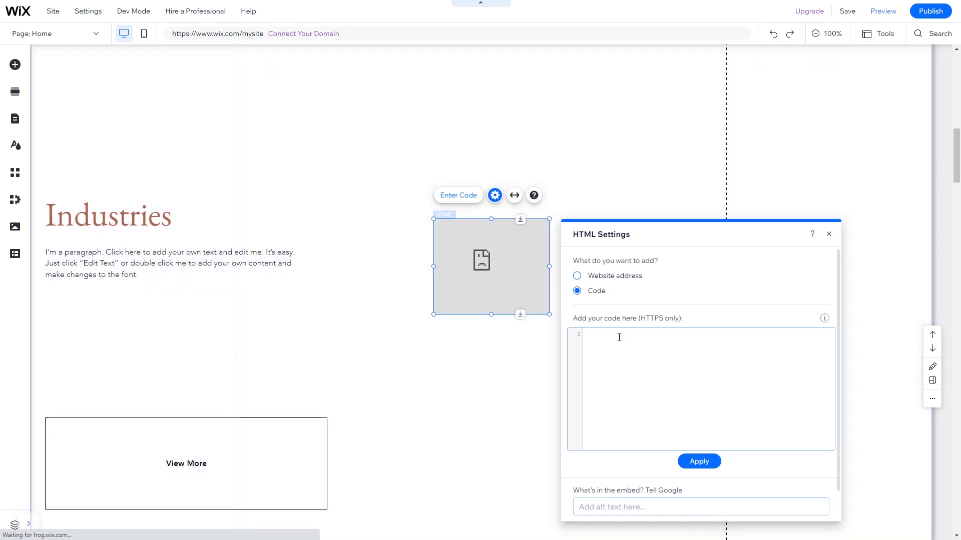
Paste the commonninja.js installation script into the HTML element's code box.
text(<script src="https://cdn.commonninja.com/sdk/latest/commonninja.js" defer></script> <div class="commonninja_component pid-8daf3611-60ff-482a-9b50-e9581cf2afd3"></div>)
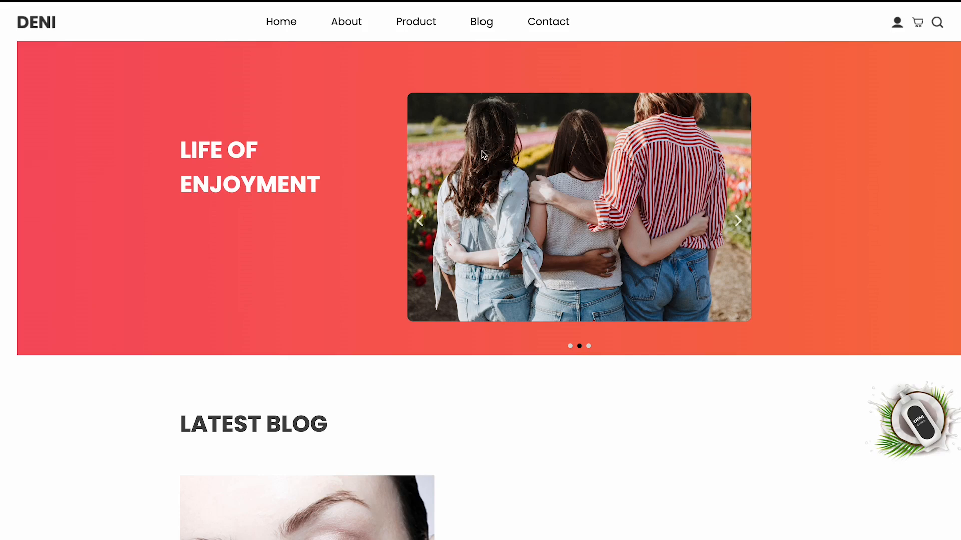
Advance the hero banner carousel to the next photo in Preview.
click(738, 222)
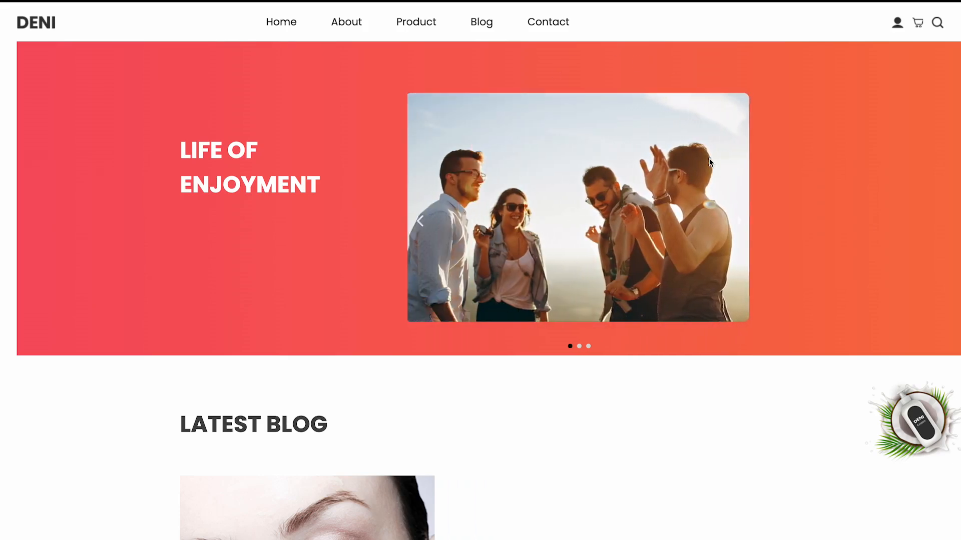